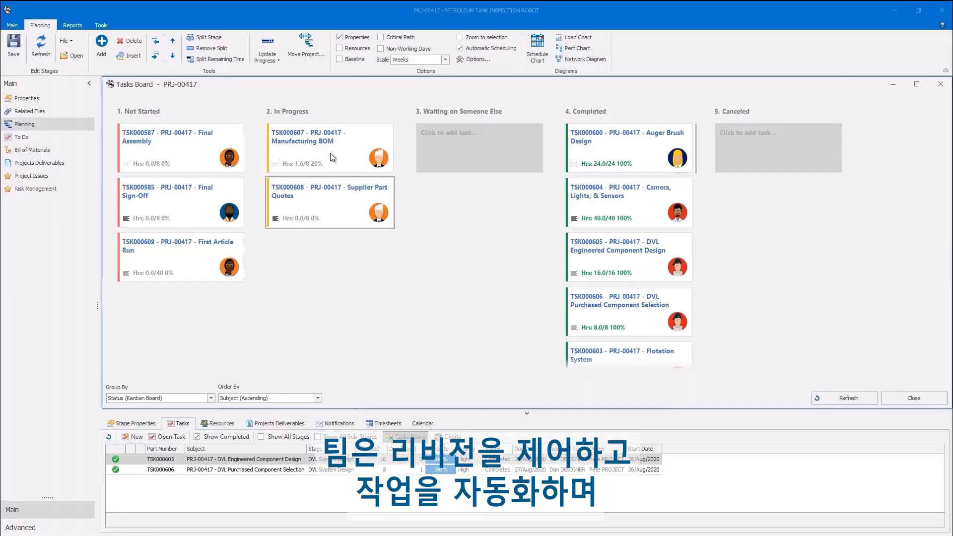
# View PRJ-00417 tasks on the board grouped by status, then open Project Issues.
pyautogui.click(451, 437)
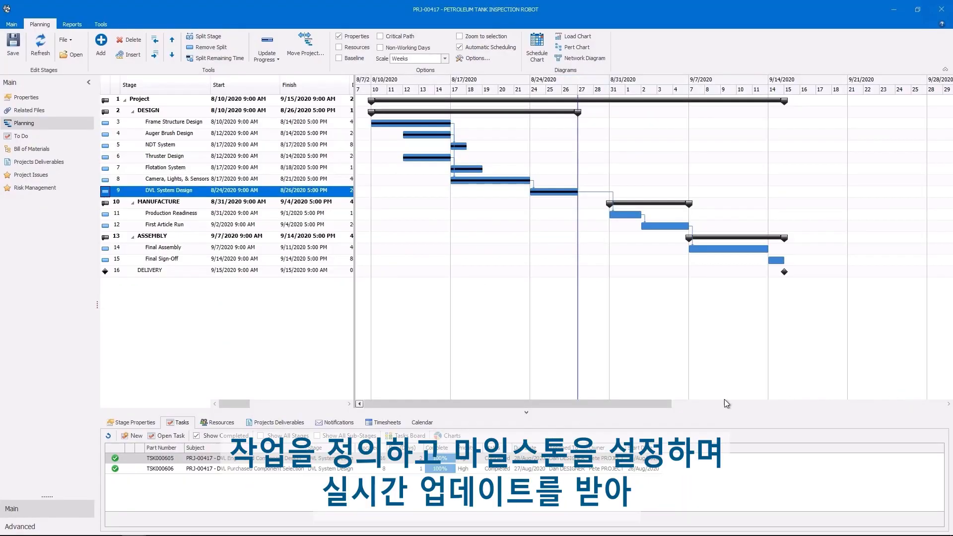
pyautogui.click(405, 435)
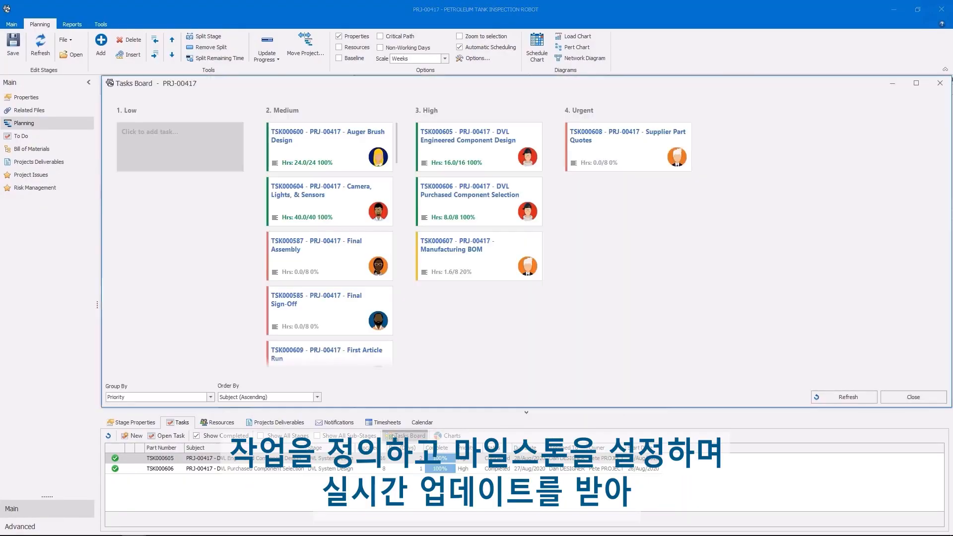
pyautogui.click(209, 397)
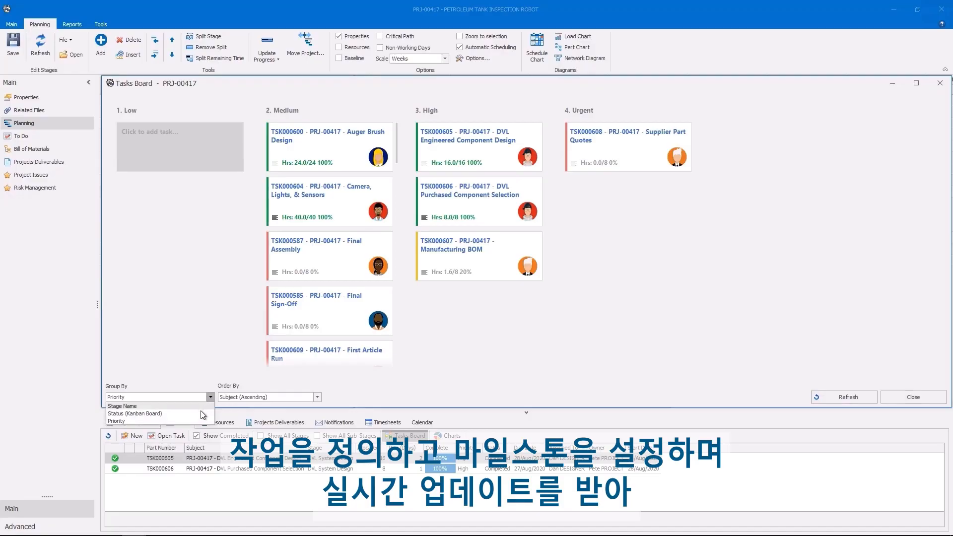
pyautogui.click(135, 414)
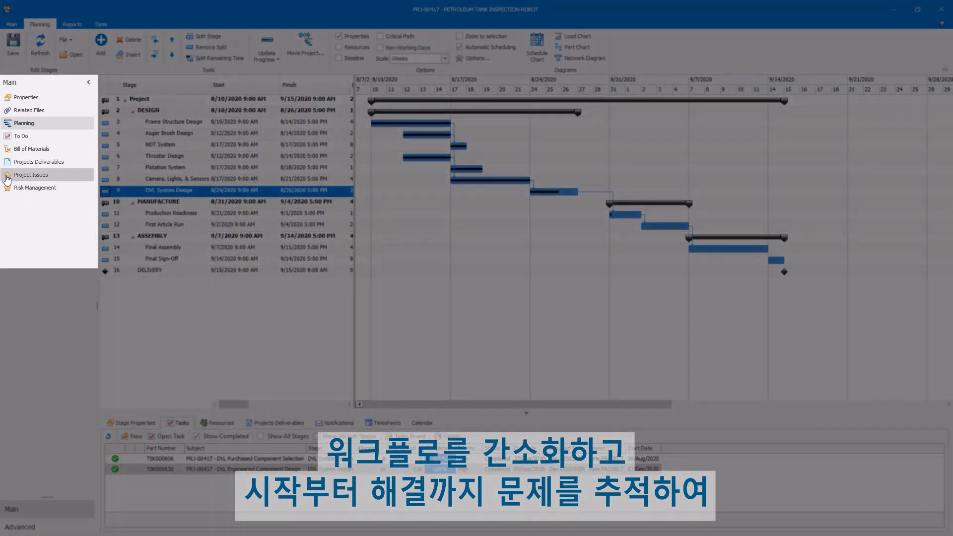
pyautogui.click(31, 175)
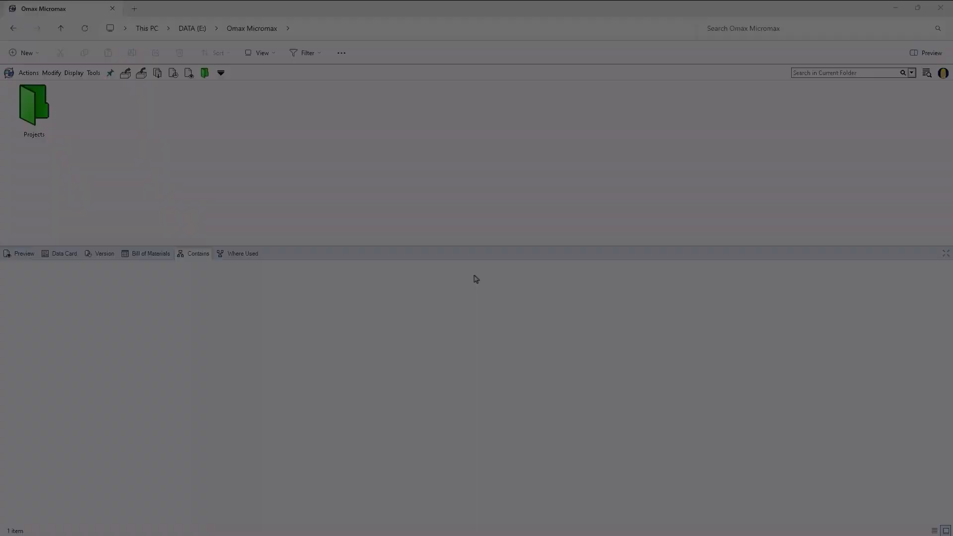
# Review the P-00340 Engineering Hopper Assy BOM and check in the spec with 'Completed Technical Spec document.'.
pyautogui.doubleClick(33, 103)
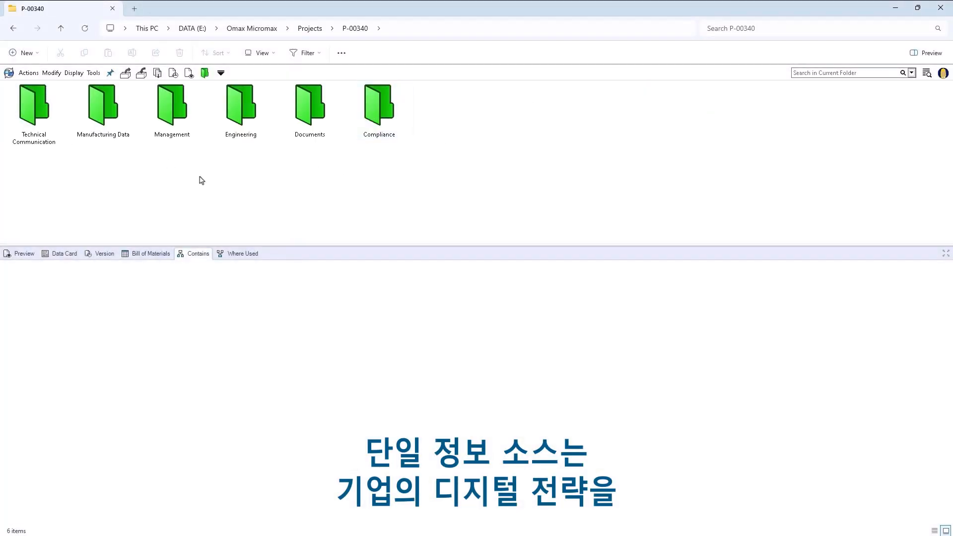
pyautogui.doubleClick(240, 103)
pyautogui.write('hopper')
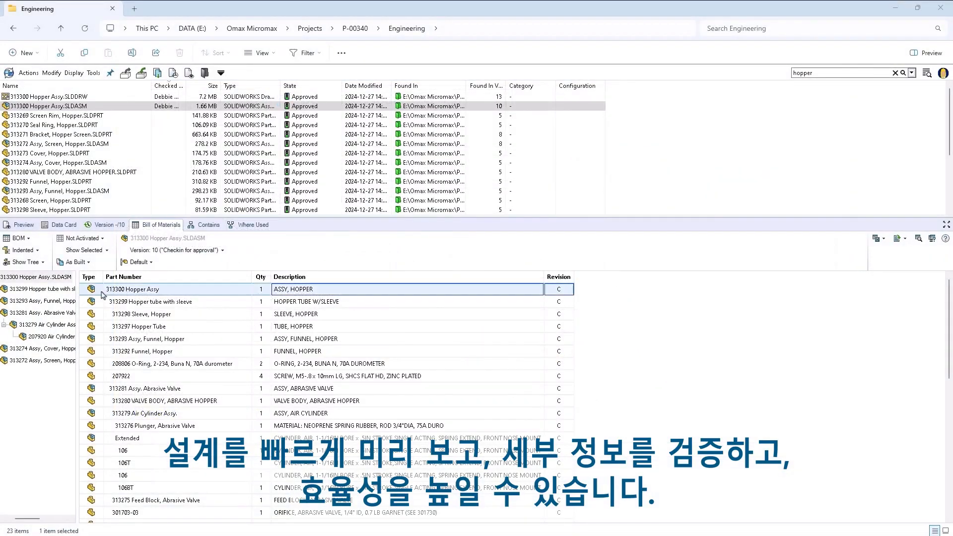
pyautogui.click(170, 338)
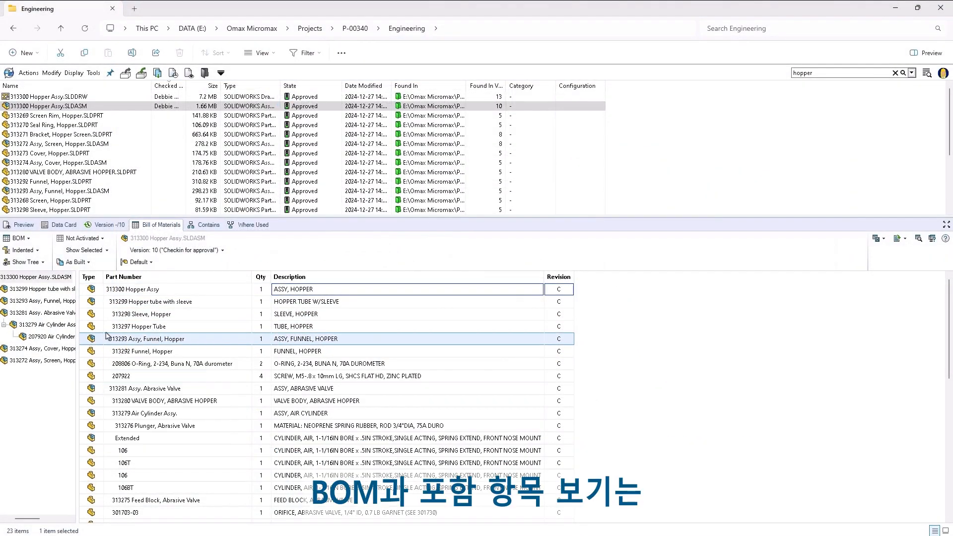
pyautogui.click(208, 225)
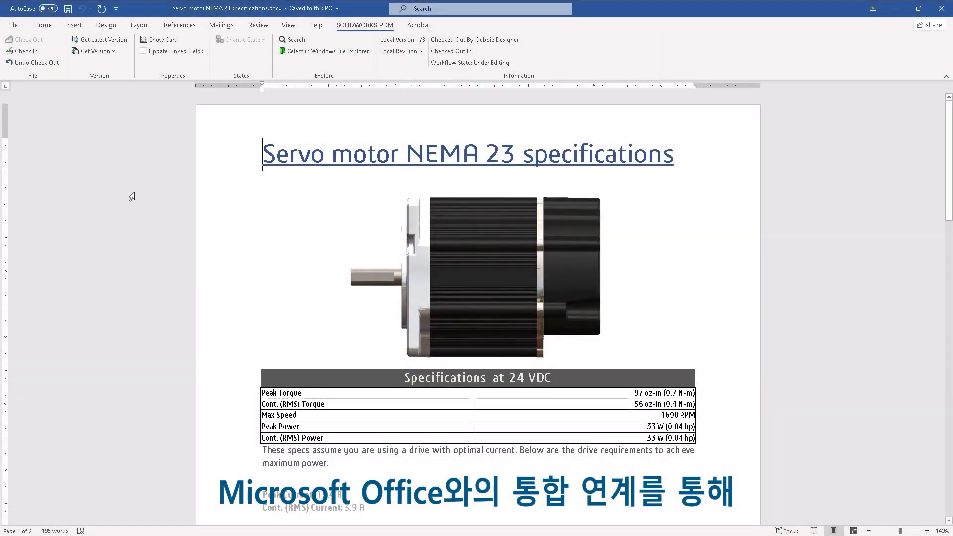
pyautogui.click(25, 52)
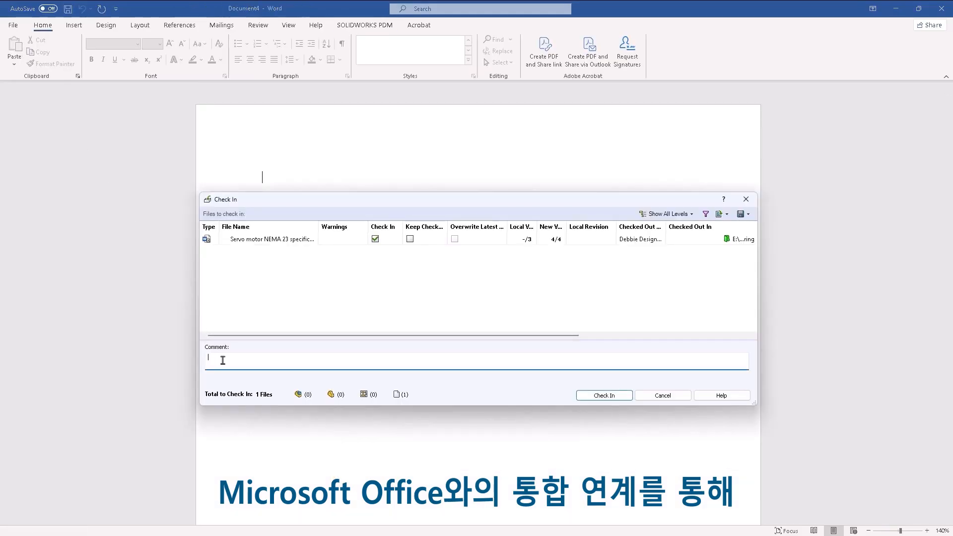
pyautogui.write('Completed Technical Spec document.')
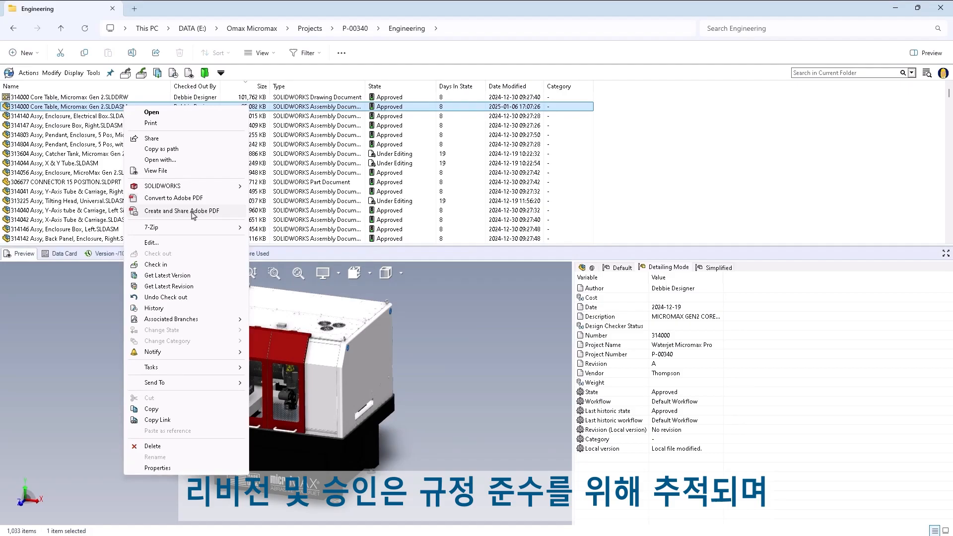
# View the Core Table assembly's history, then select the abrasive hopper lid's second branch.
pyautogui.click(154, 308)
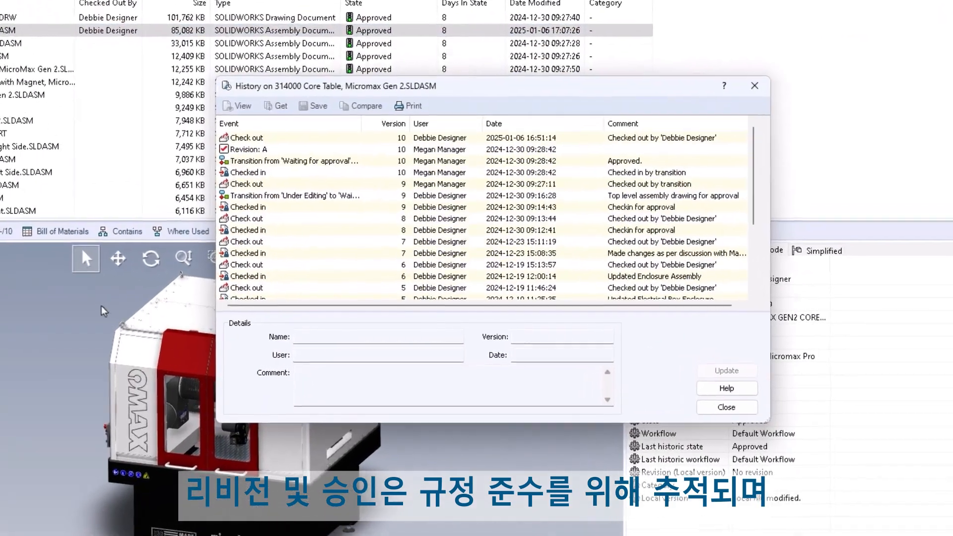
pyautogui.click(725, 407)
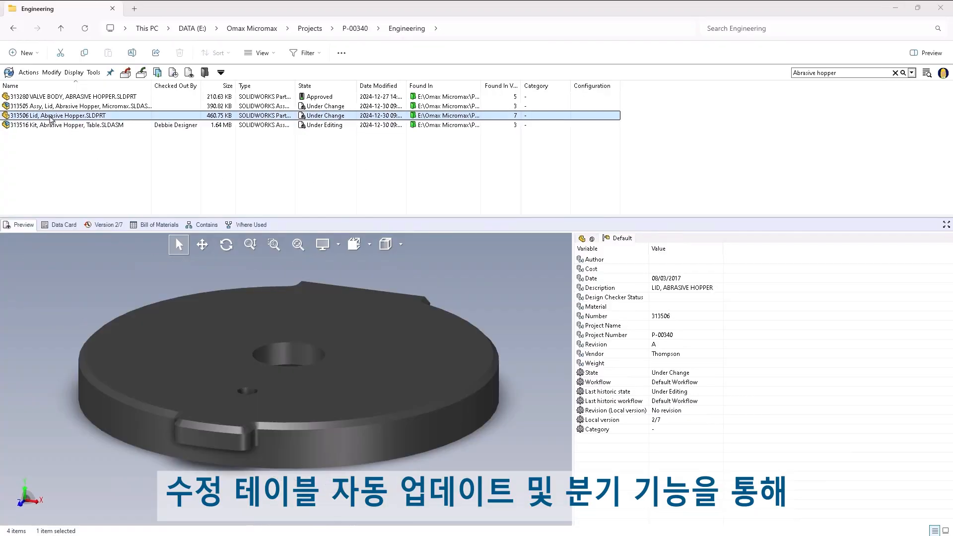
pyautogui.rightClick(58, 116)
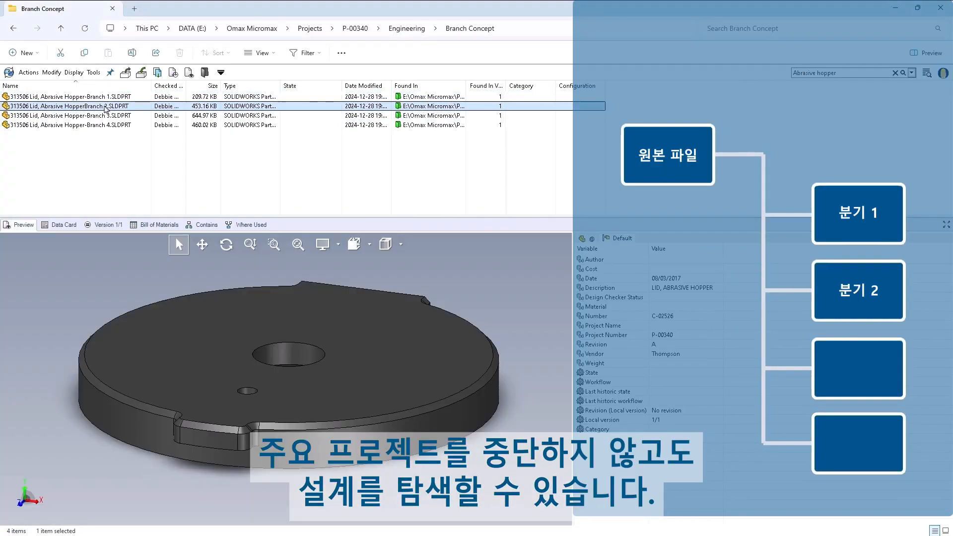
pyautogui.click(67, 124)
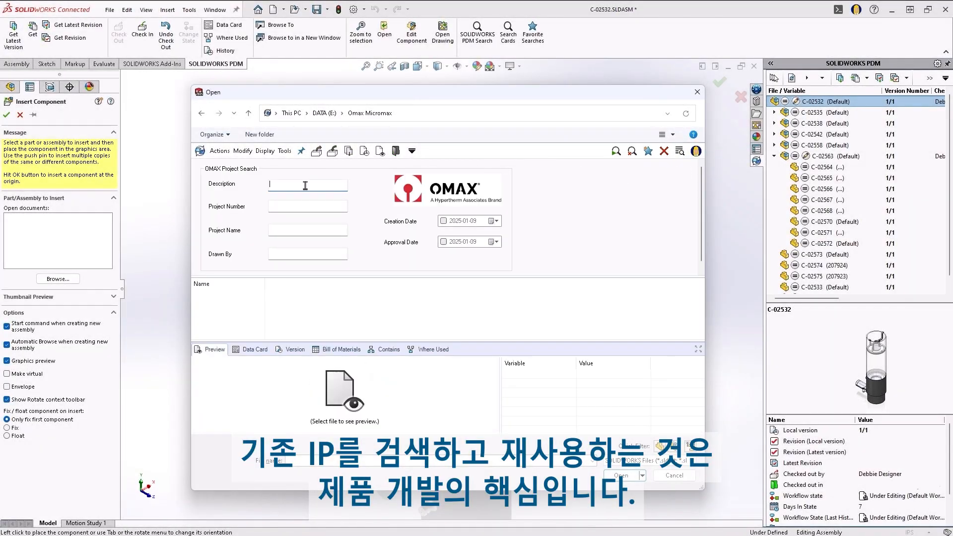
# Search the vault for 'Bracket Screen Hopper' in project P-0034 and preview part C-02569.
pyautogui.write('Bracket Screen Hopper')
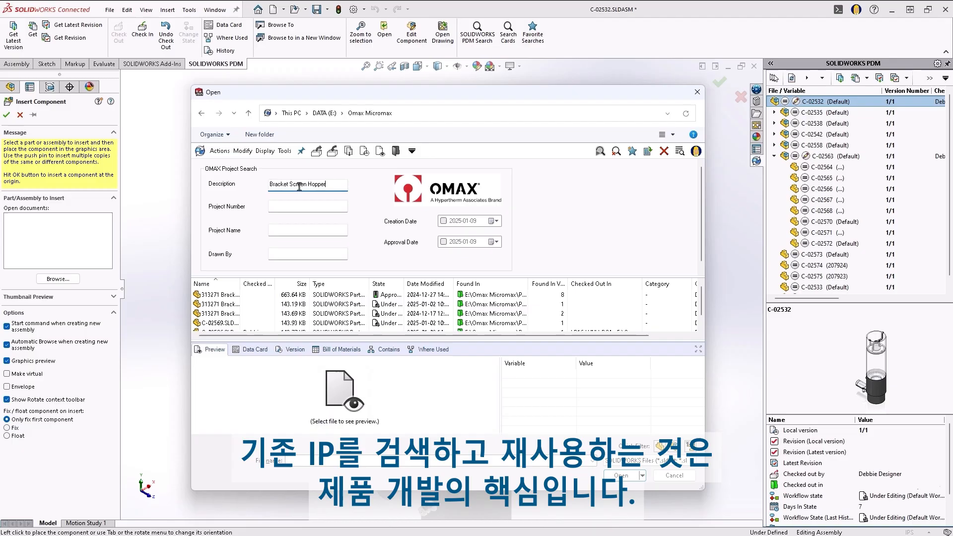
pyautogui.write('P-0034')
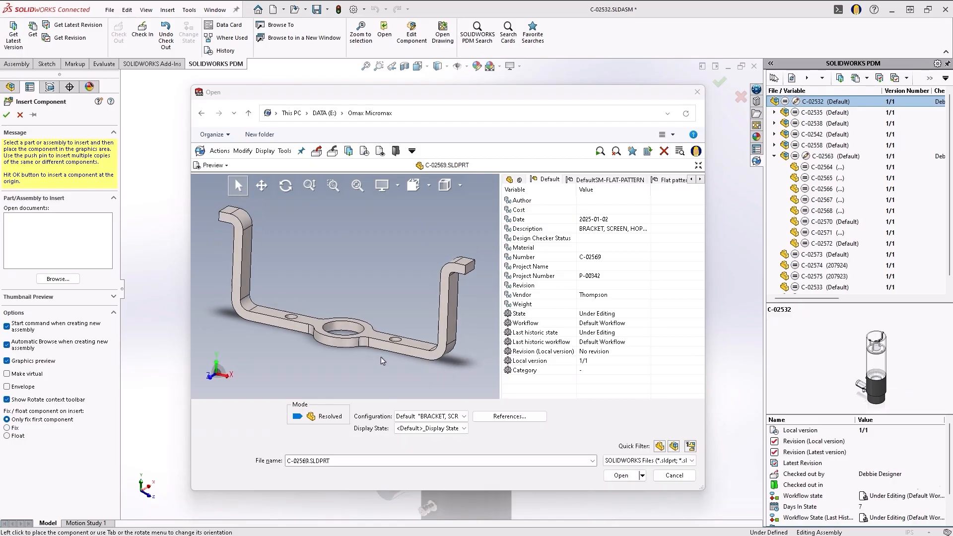
pyautogui.click(620, 475)
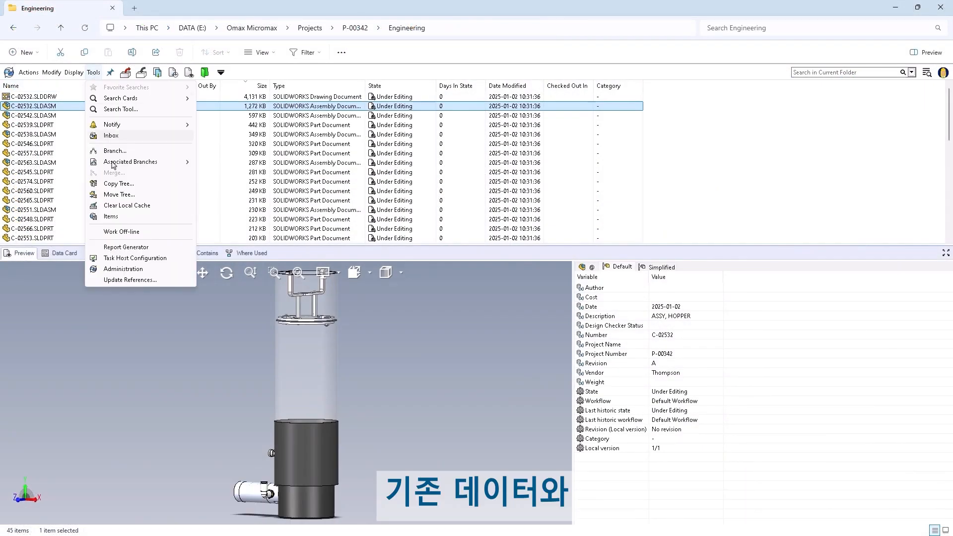
# Copy the C-02532 tree to P-00345\Engineering, renaming every file with new serial numbers.
pyautogui.click(118, 184)
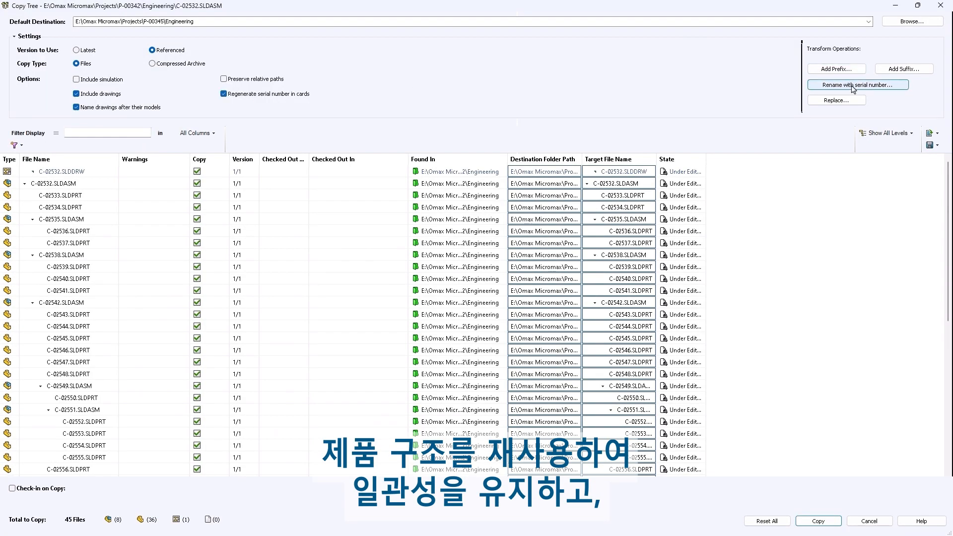
pyautogui.click(857, 85)
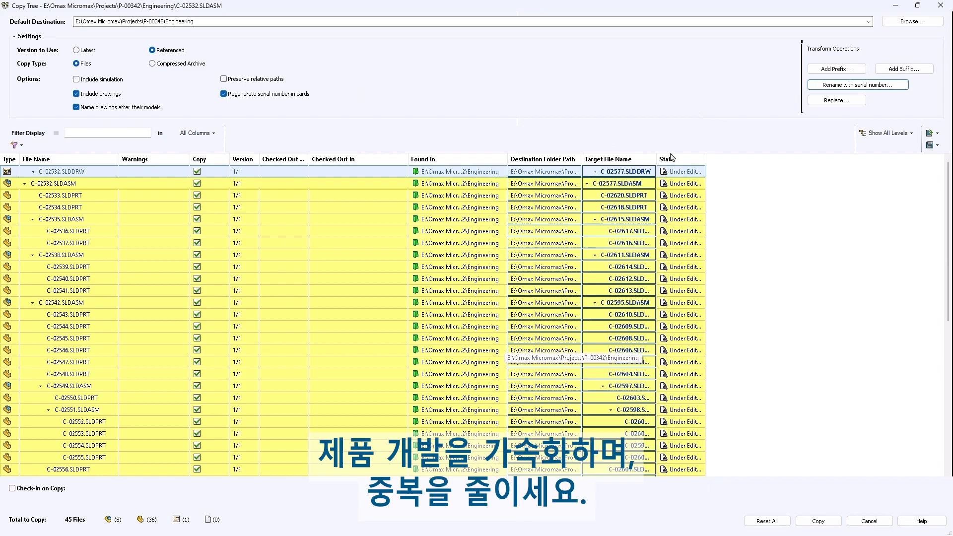
pyautogui.click(817, 520)
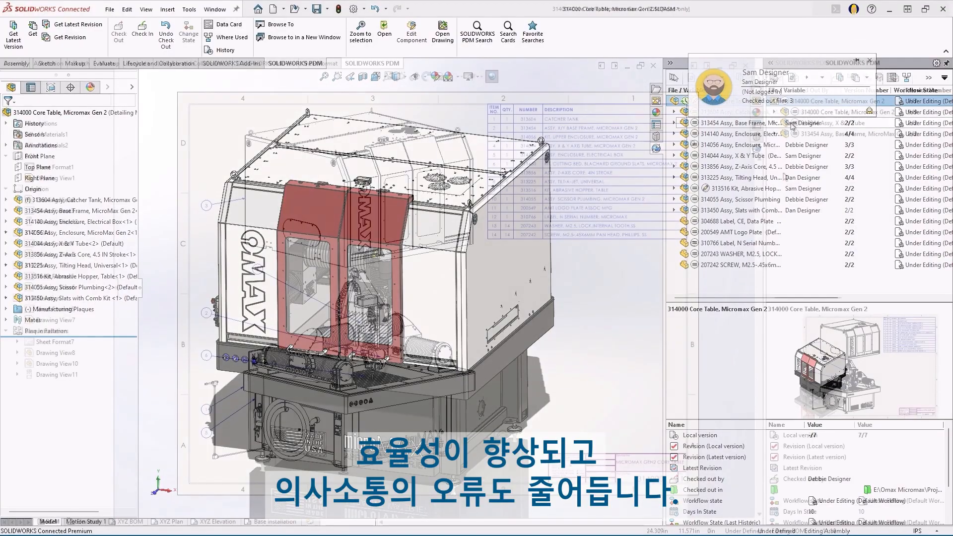
# Change the 314000 Core Table drawing and all referenced files to Submit for approval.
pyautogui.rightClick(790, 101)
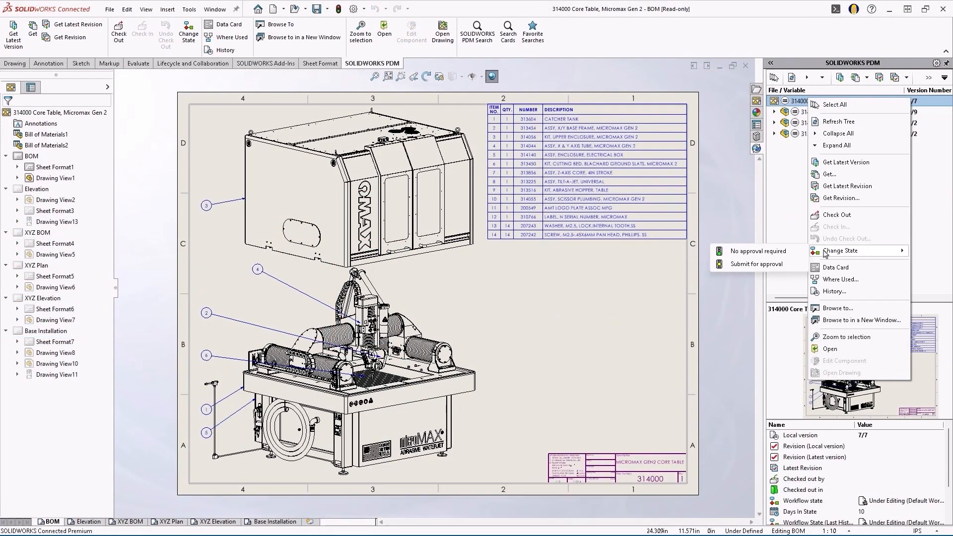
pyautogui.click(747, 263)
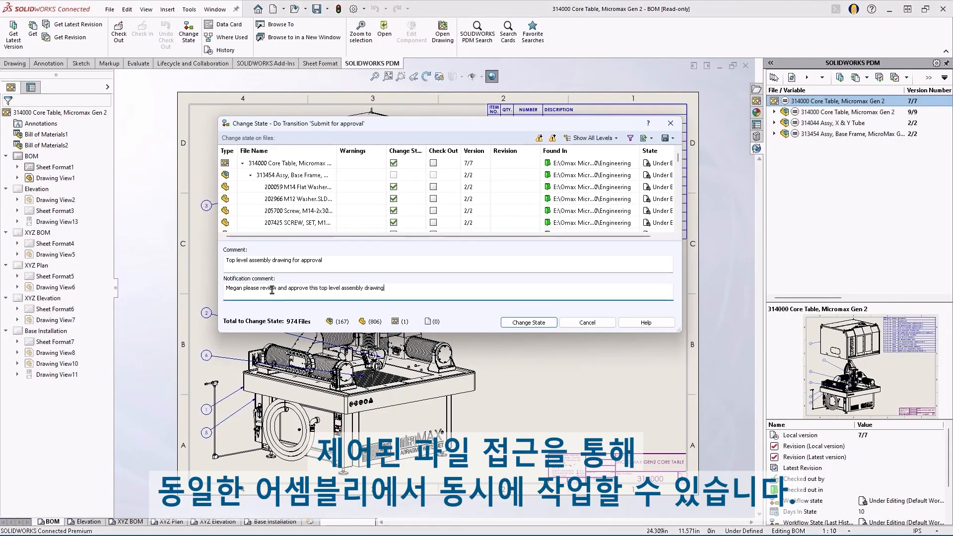
pyautogui.click(527, 322)
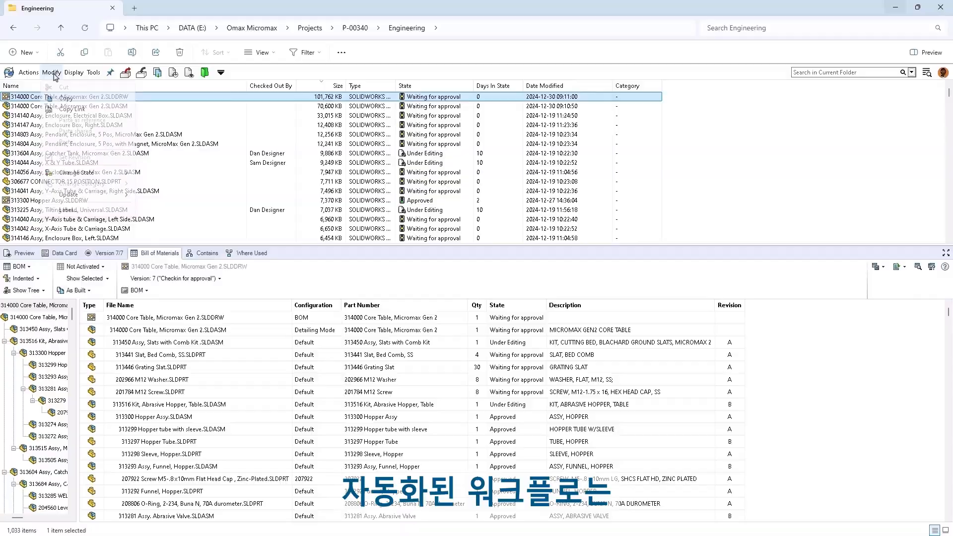
# Select 314000 Core Table, Micromax Gen 2.SLDDRW to show its Bill of Materials.
pyautogui.click(77, 172)
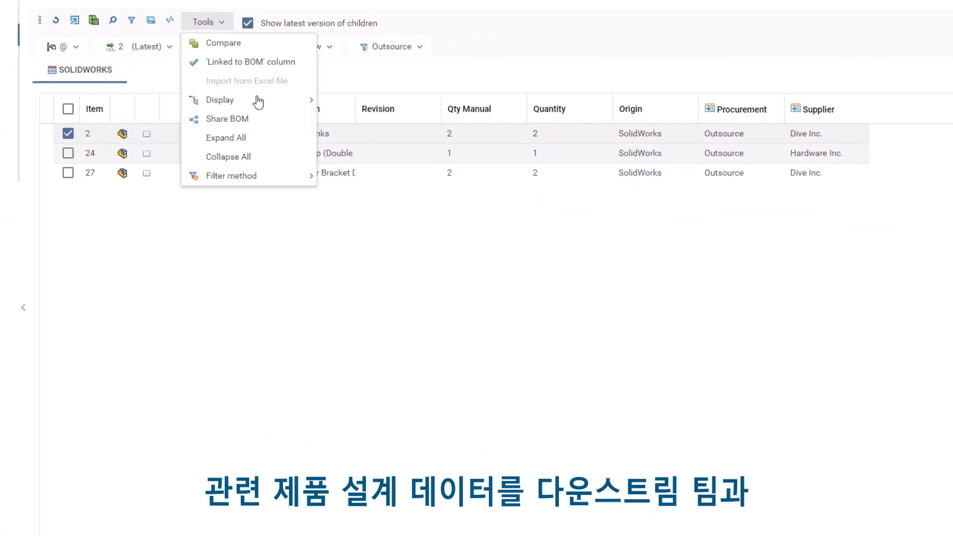
# Share the Frame Rear BOM as a link, allowing editing of selected columns.
pyautogui.click(226, 119)
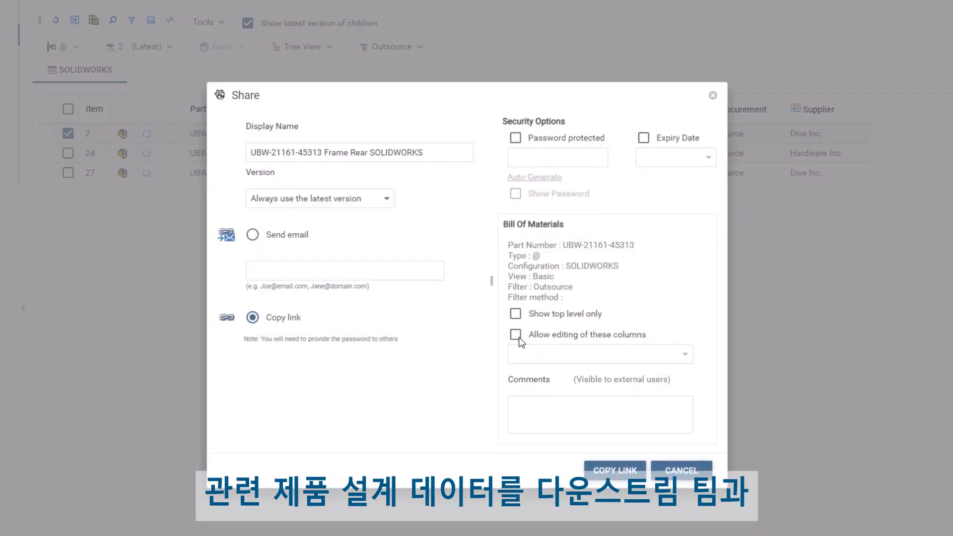
pyautogui.click(614, 470)
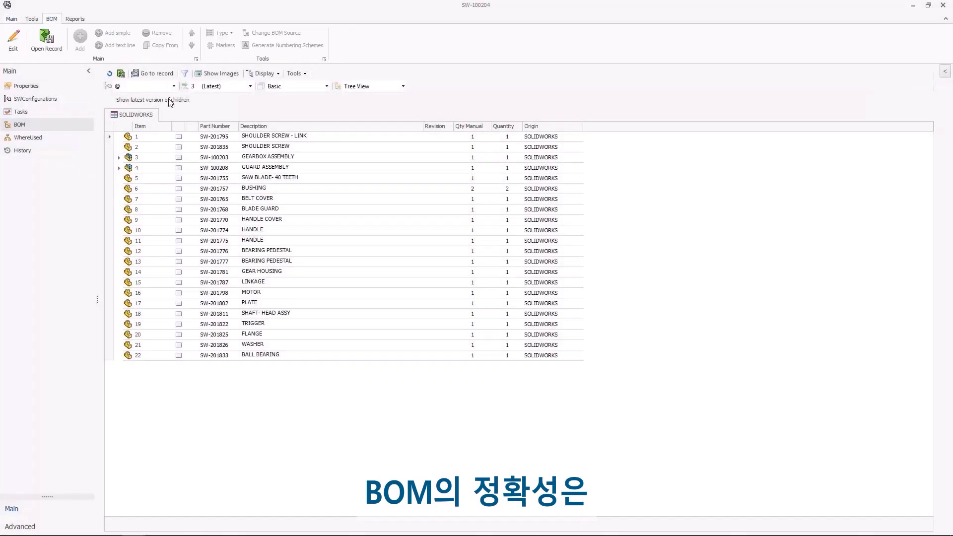
# Edit the SW-100204 BOM and browse Library records with images shown, expanding its categories.
pyautogui.click(219, 73)
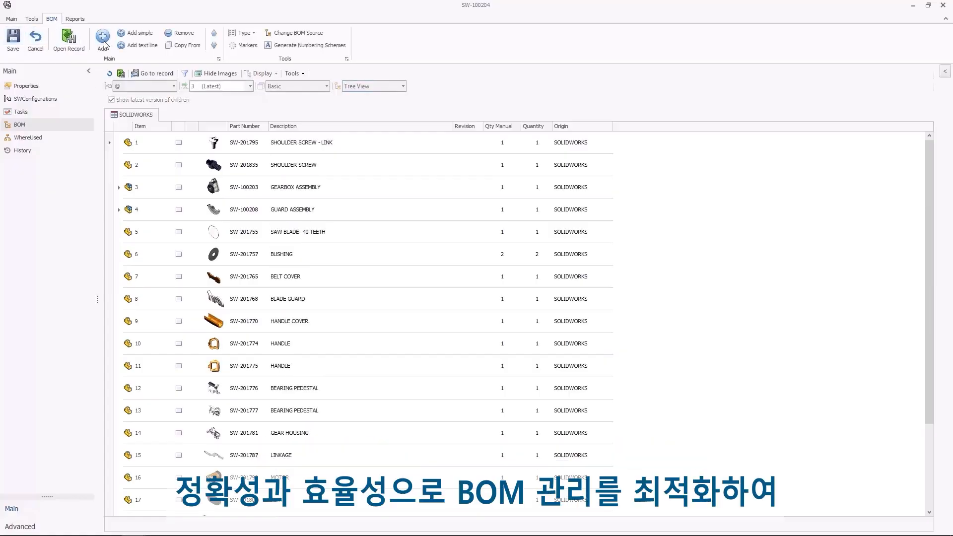
pyautogui.click(102, 38)
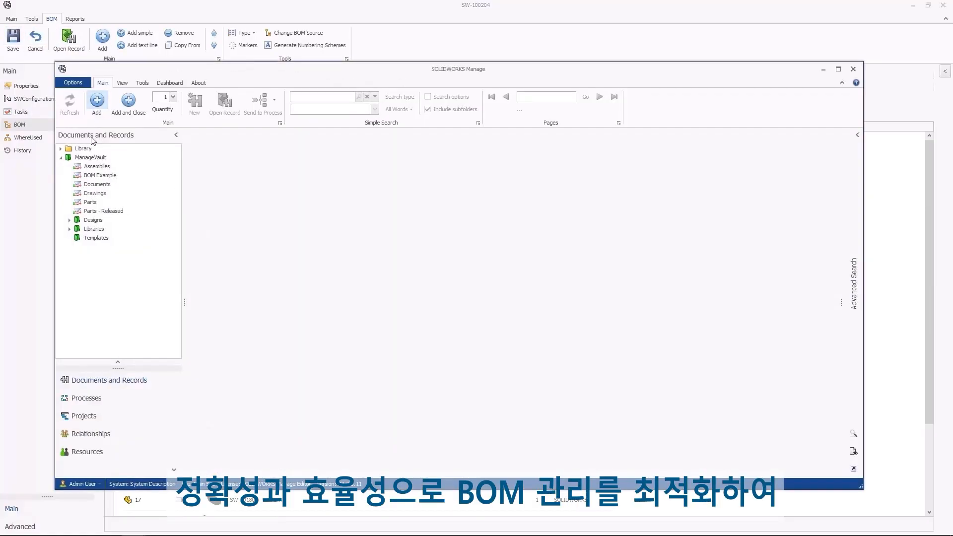
pyautogui.click(83, 148)
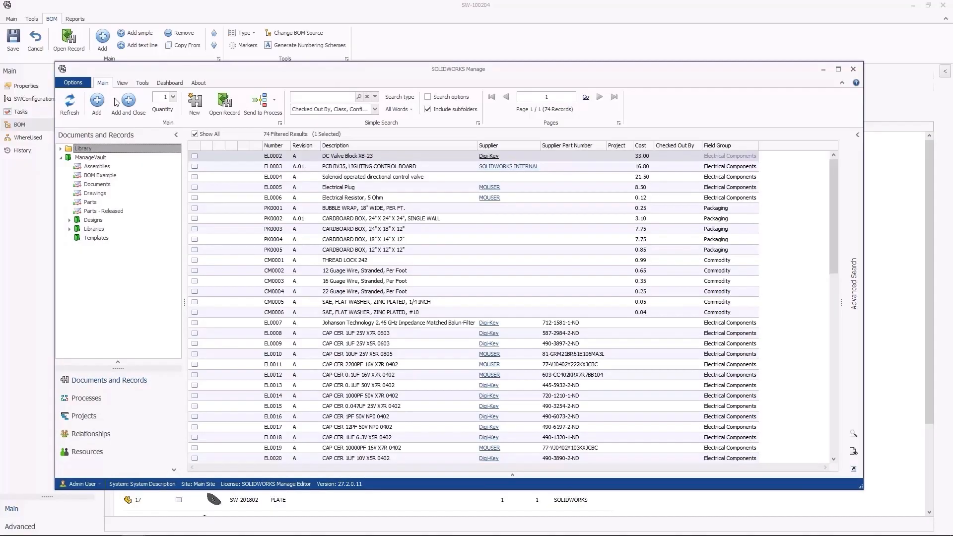
pyautogui.click(122, 83)
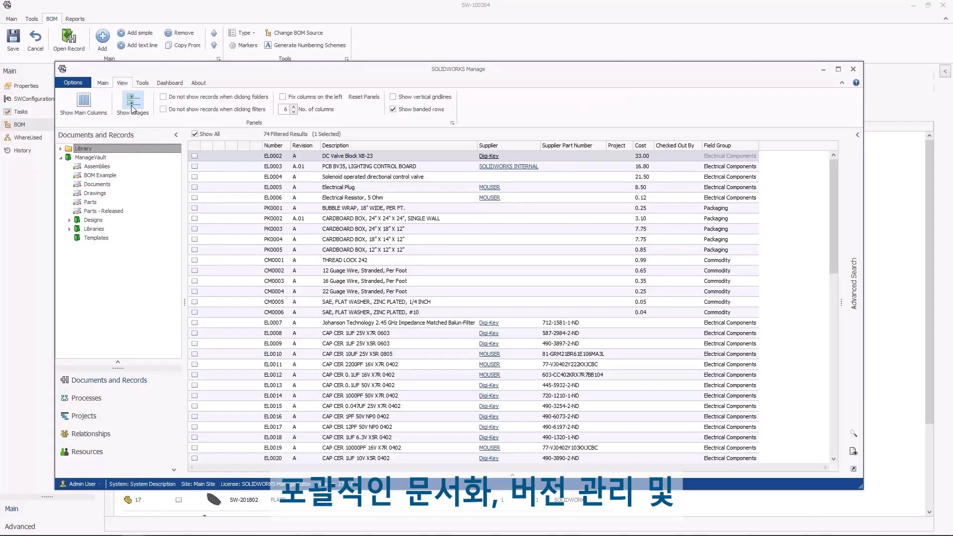
pyautogui.click(103, 83)
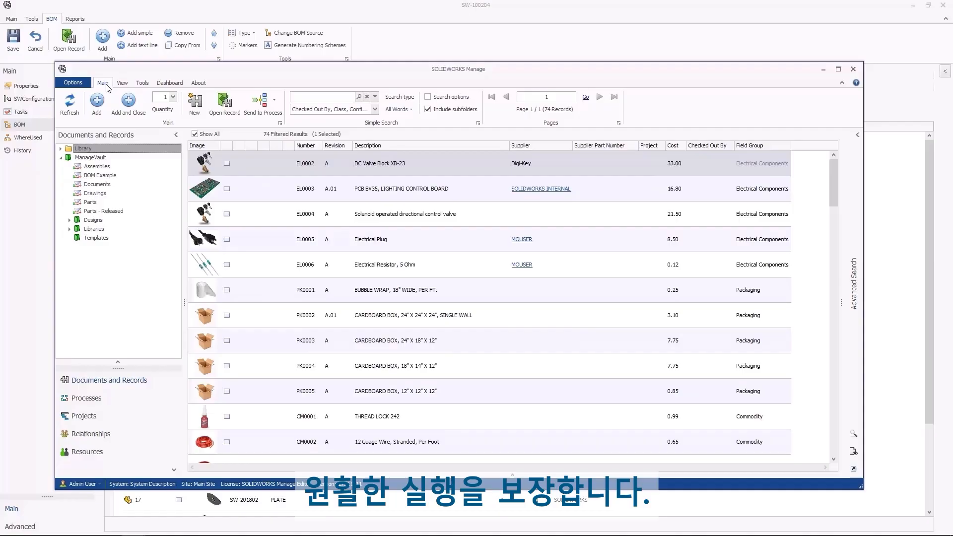
pyautogui.click(59, 148)
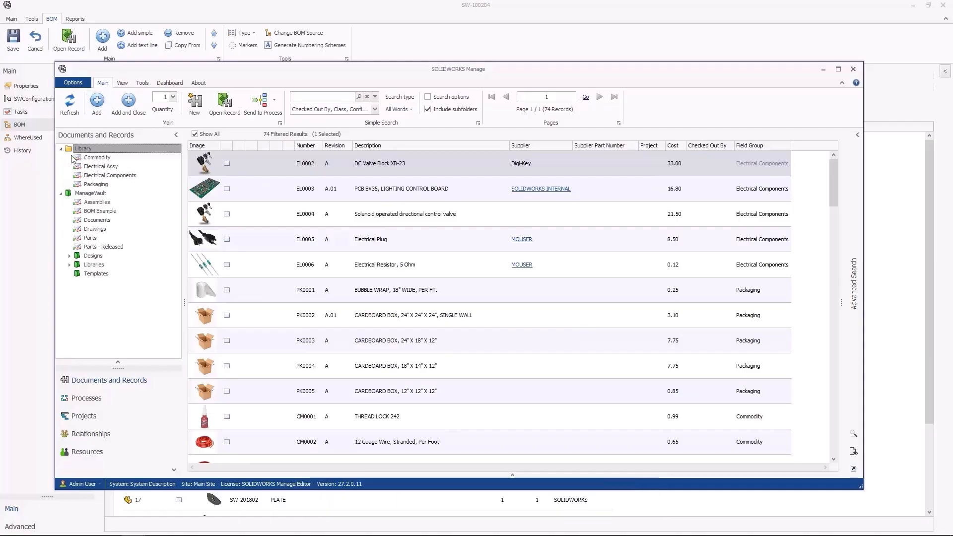
pyautogui.click(97, 158)
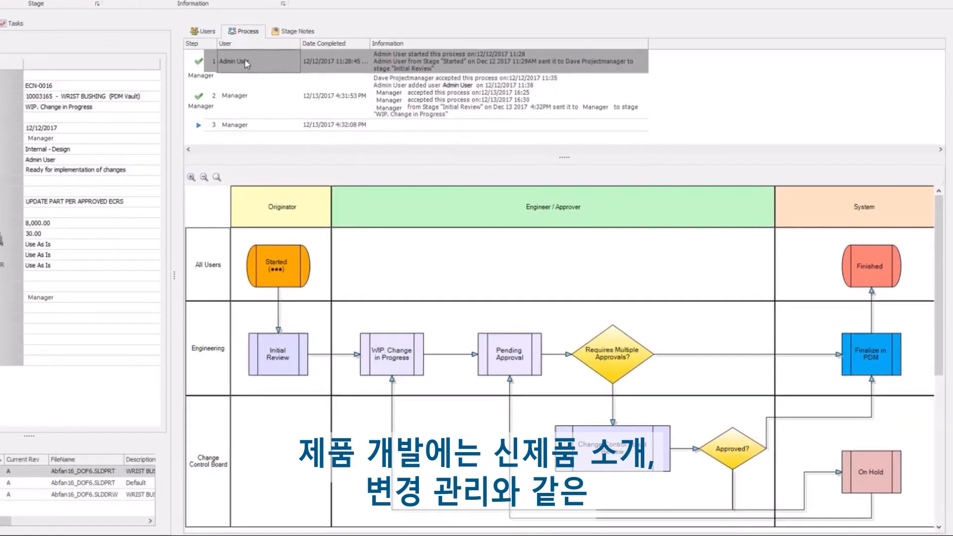
# Review the ECN process and ECO preview, then select the new stage box in the designer.
pyautogui.scroll(-3)
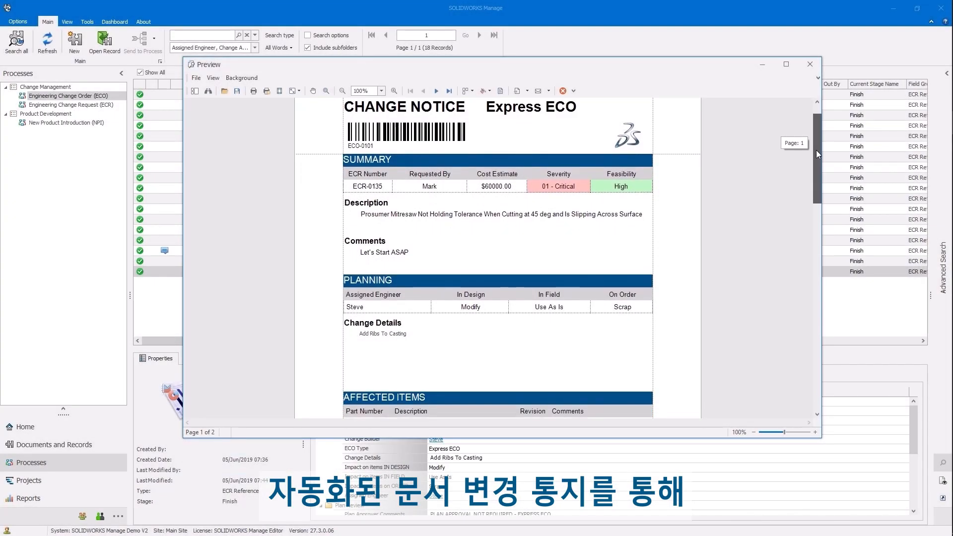
pyautogui.scroll(-3)
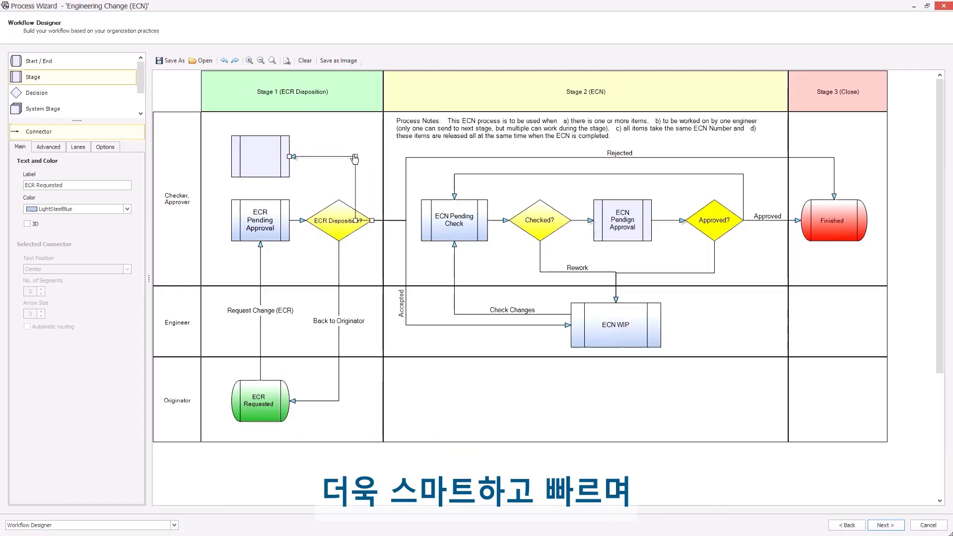
pyautogui.click(259, 155)
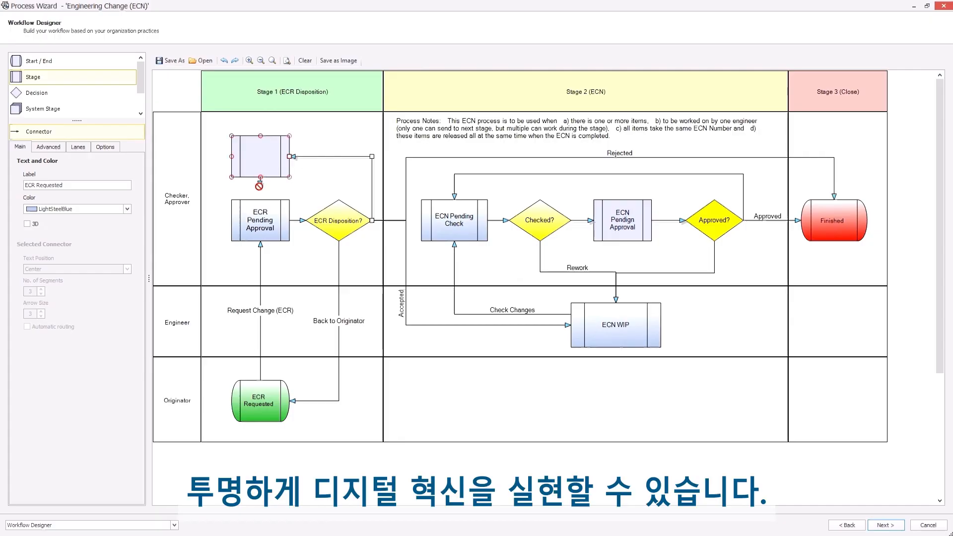